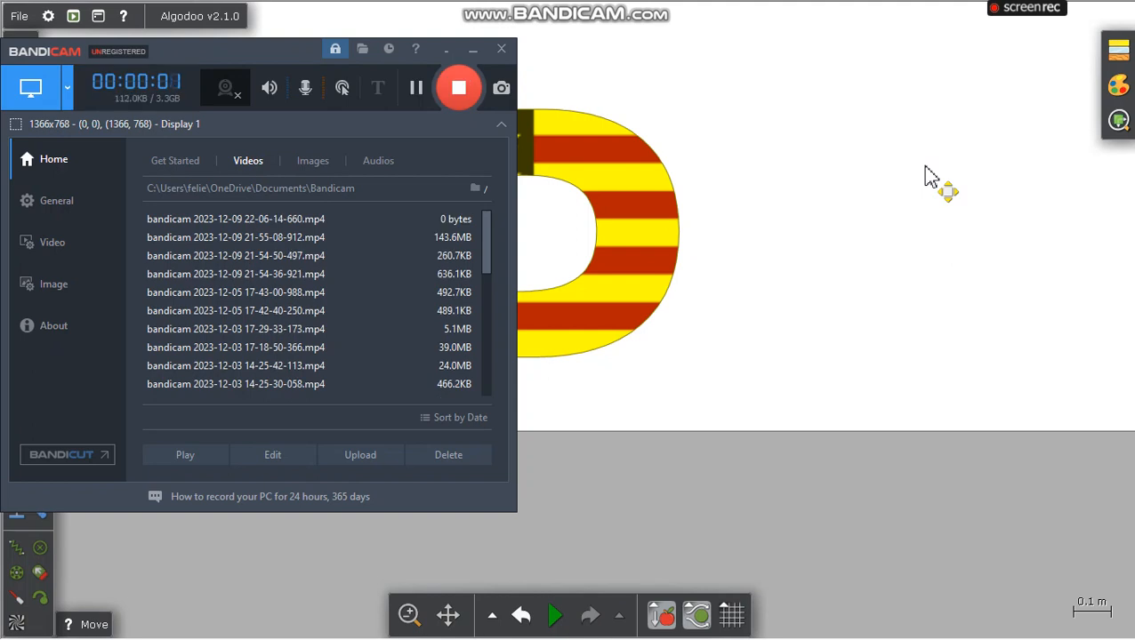
mouse_move(434, 46)
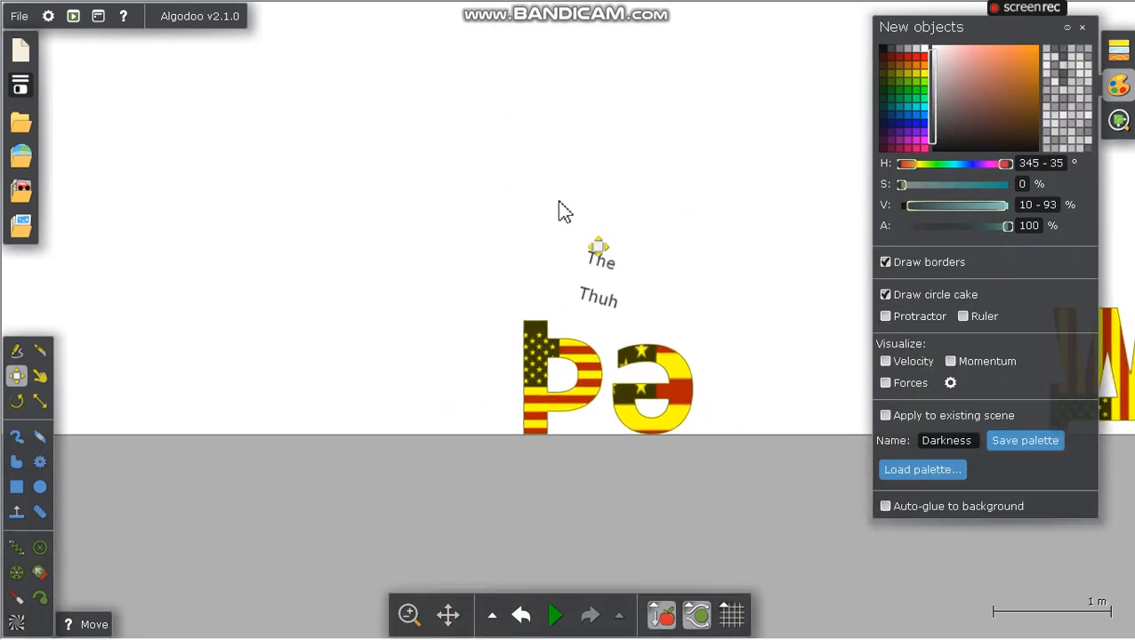
- Close the New objects palette panel to reveal the flag-textured ß and Z letters
left_click(1082, 27)
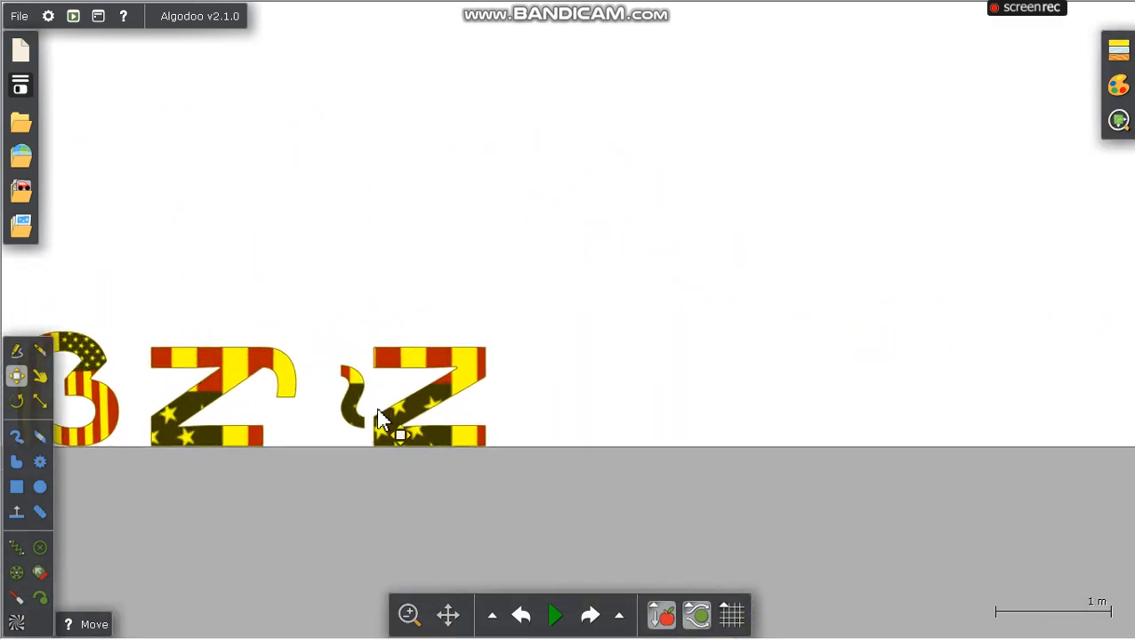
- Start the simulation and drag the flag-textured thorn letter up beside the ß
left_click(554, 615)
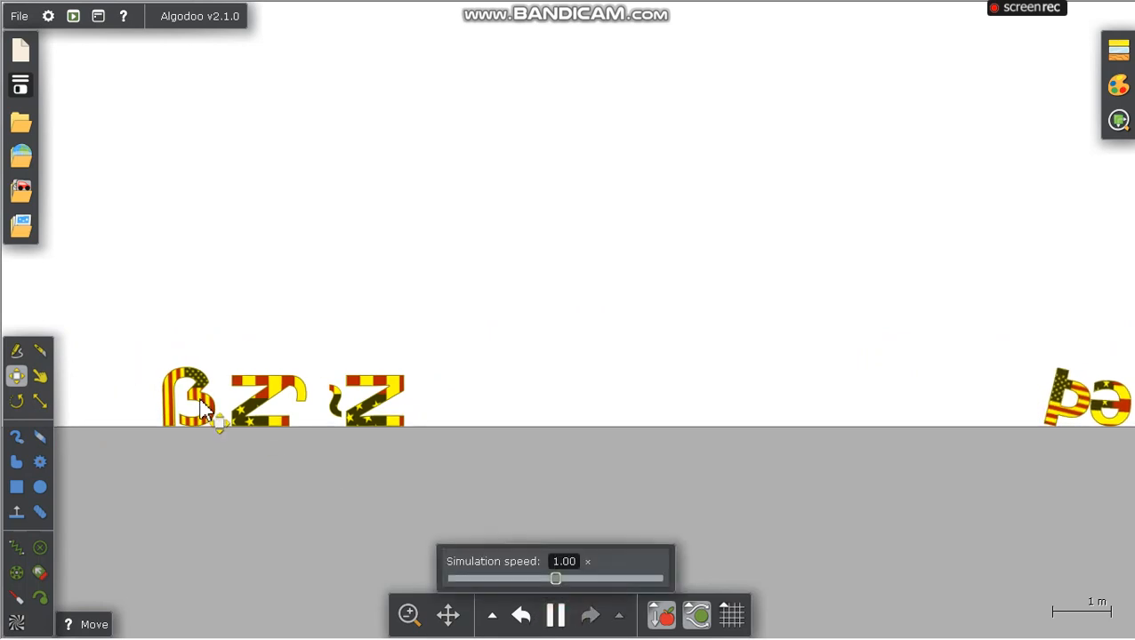
left_click_drag(187, 400, 960, 298)
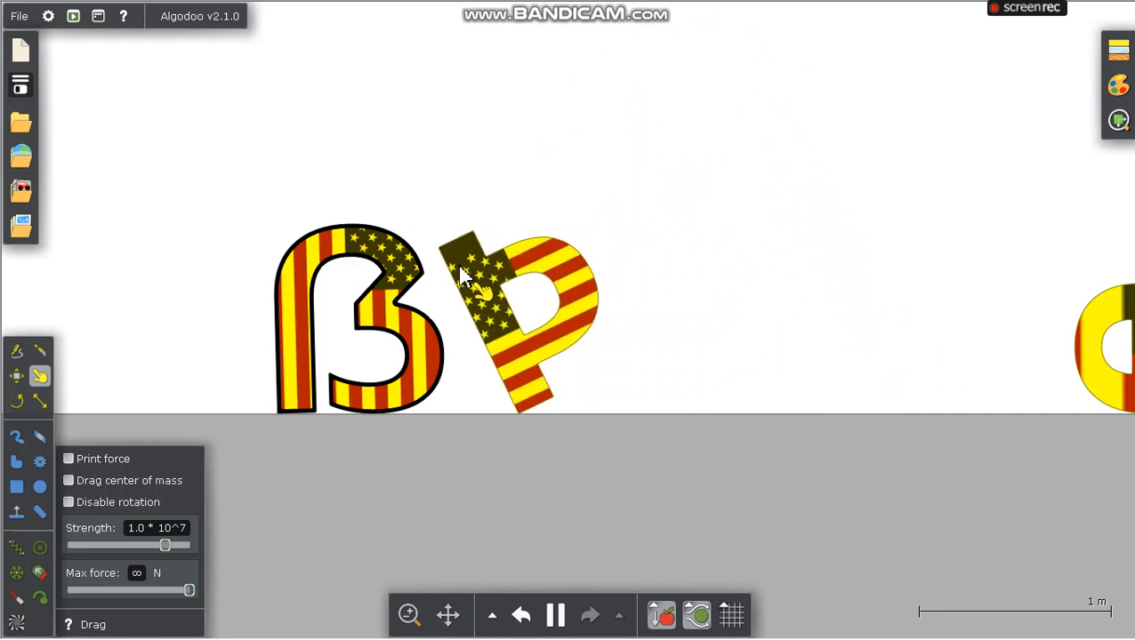
- Fling the thorn letter away from the ß so it rests tilted alone
scroll("up", 3)
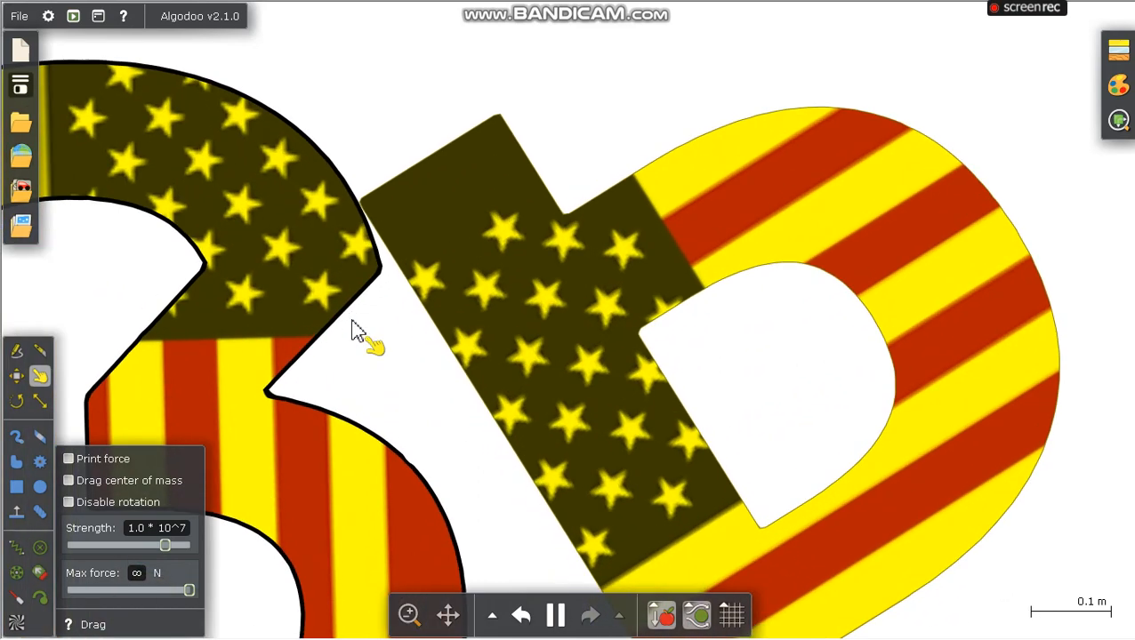
scroll("down", 3)
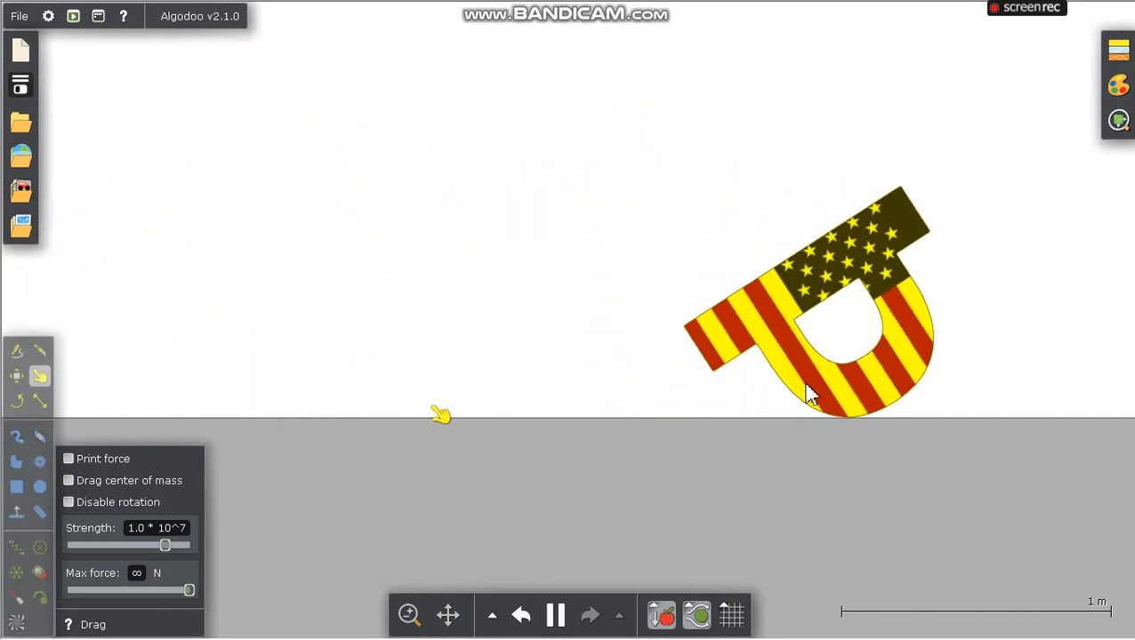
left_click_drag(809, 394, 665, 276)
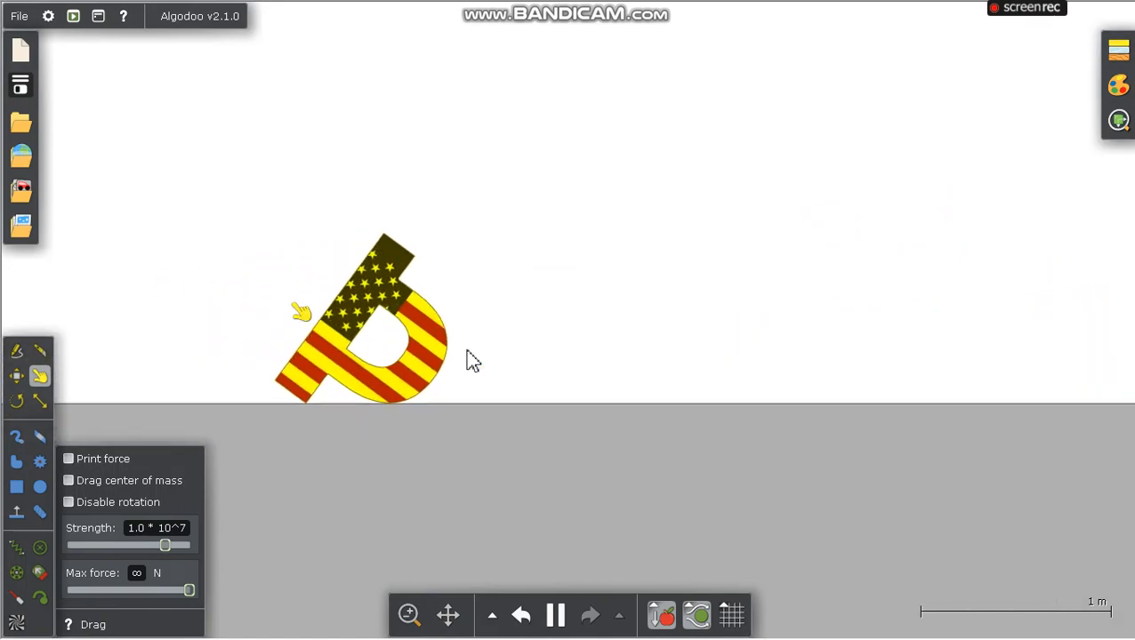
- Zoom in, pull the tilted thorn letter upright and steady it, then zoom back out
scroll("up", 3)
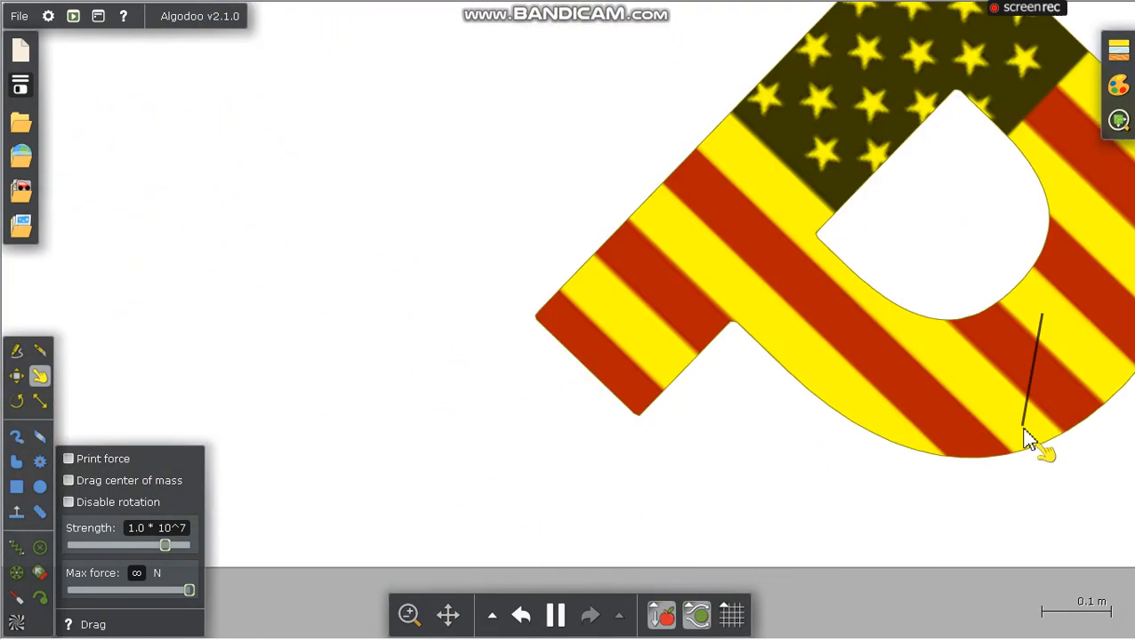
left_click_drag(1031, 445, 663, 164)
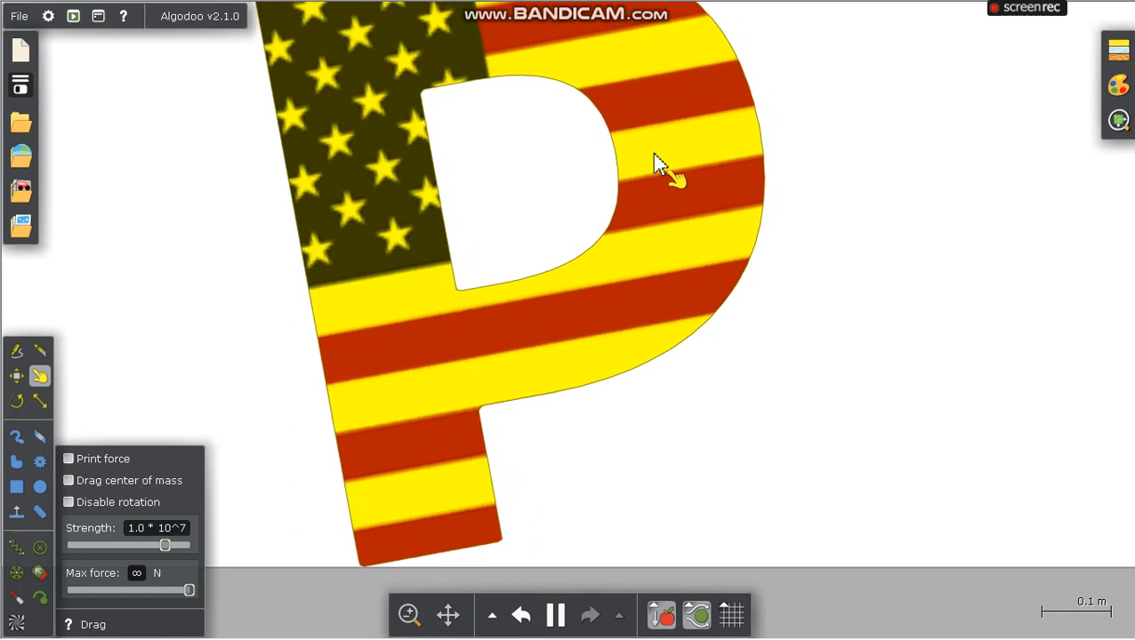
left_click_drag(663, 164, 534, 209)
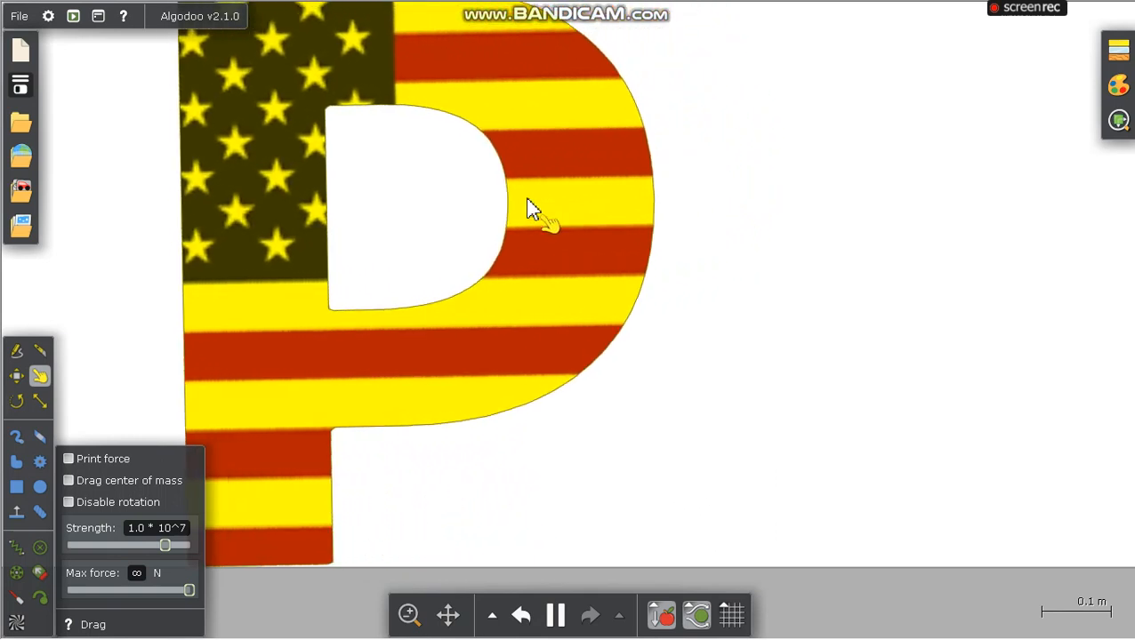
scroll("down", 3)
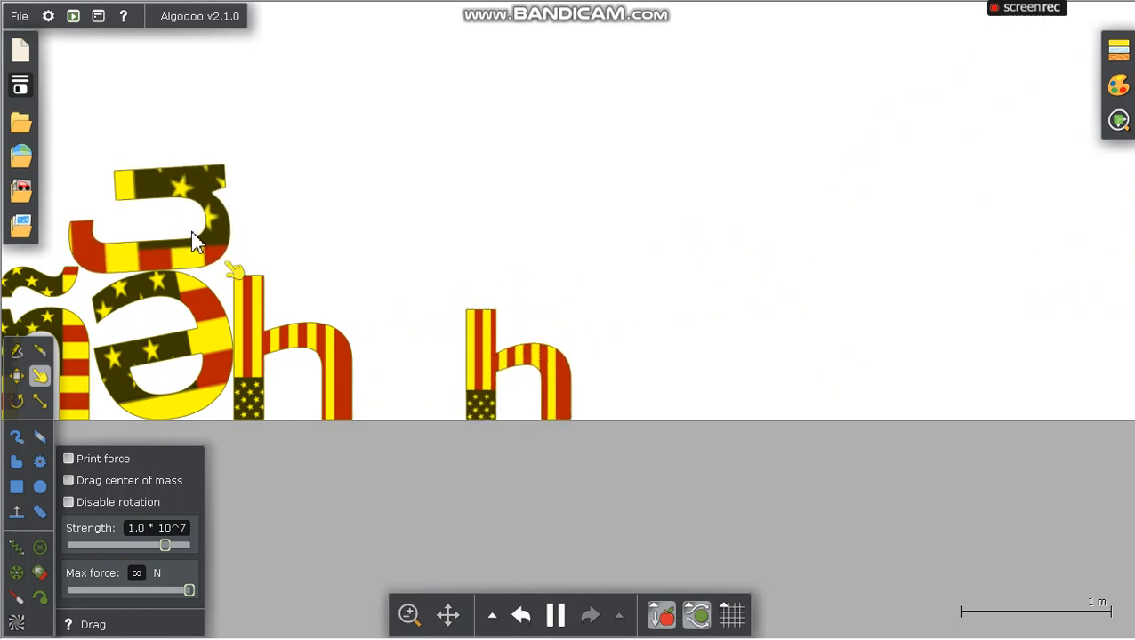
- Lift the top letter off the pile, push the S against the h, and toss the n
left_click_drag(169, 222, 676, 266)
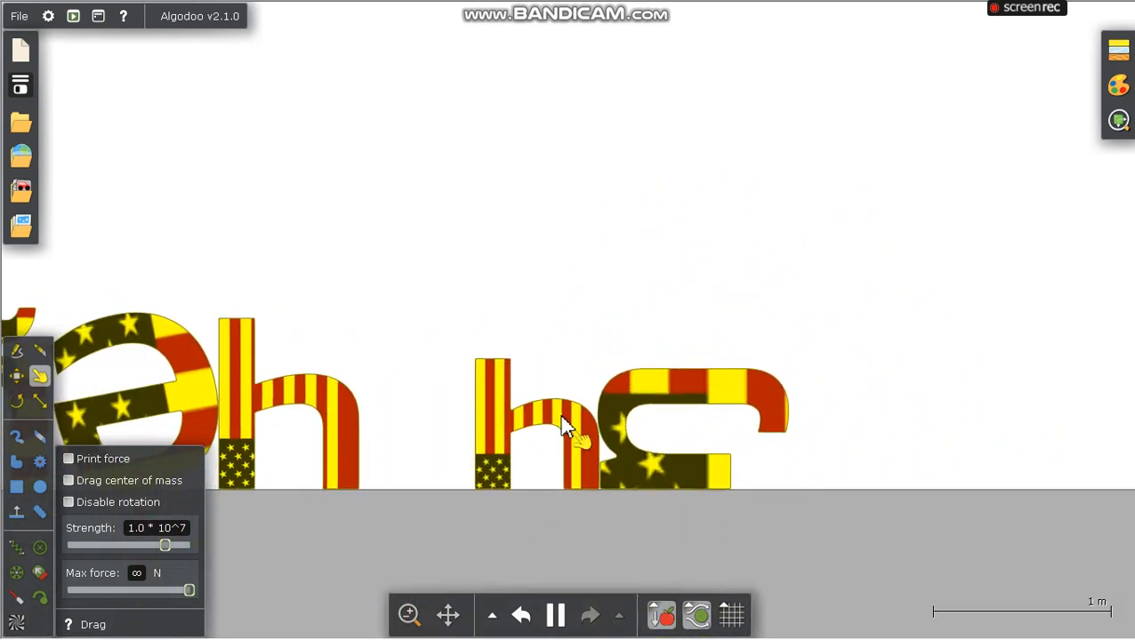
left_click_drag(560, 426, 613, 467)
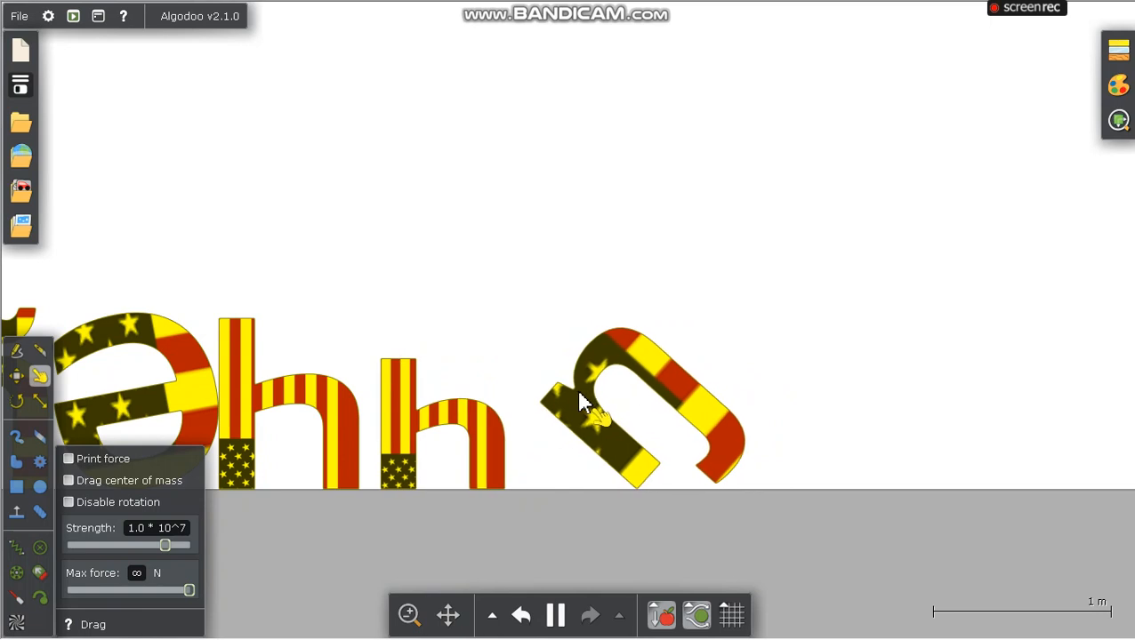
left_click_drag(587, 400, 524, 84)
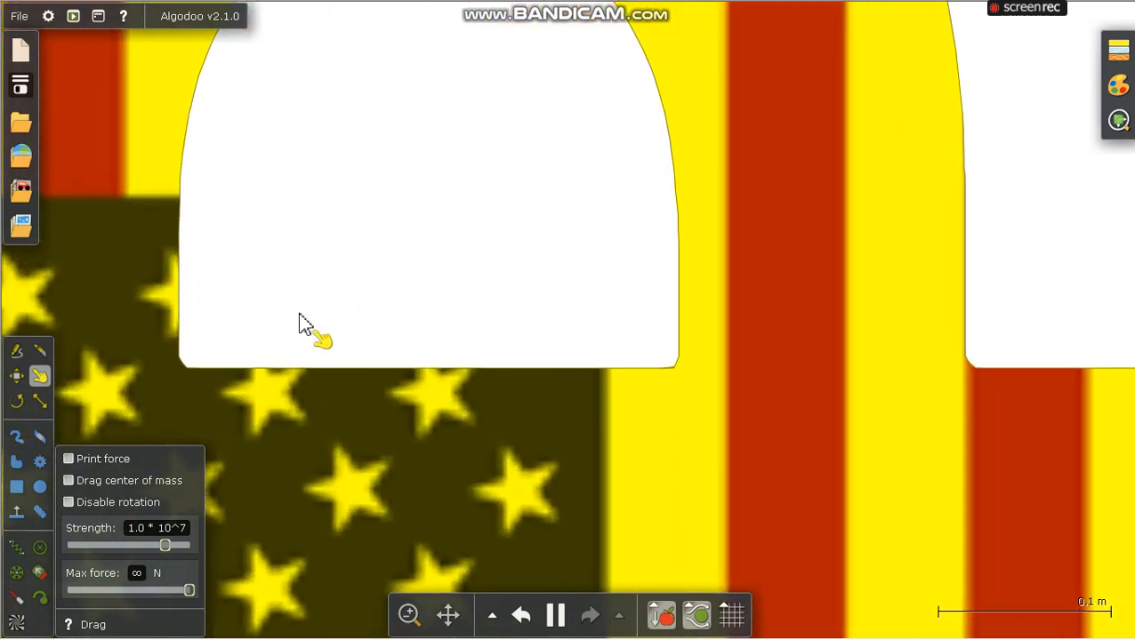
- Zoom out, lift the p letter, tip it onto its side, then fling it again
scroll("down", 3)
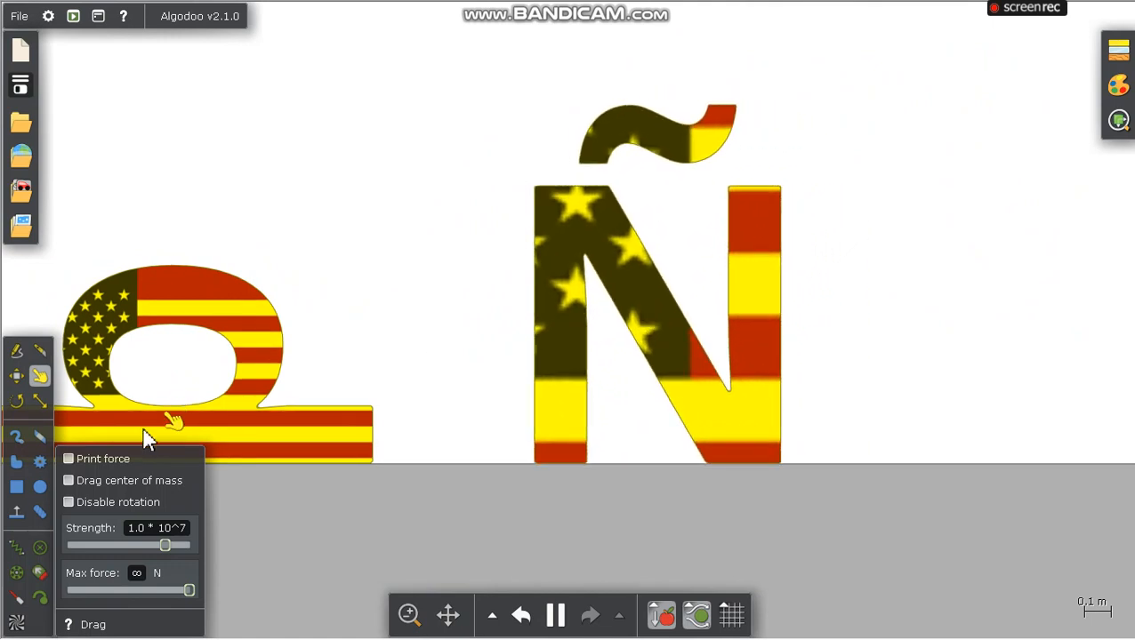
left_click_drag(169, 420, 249, 182)
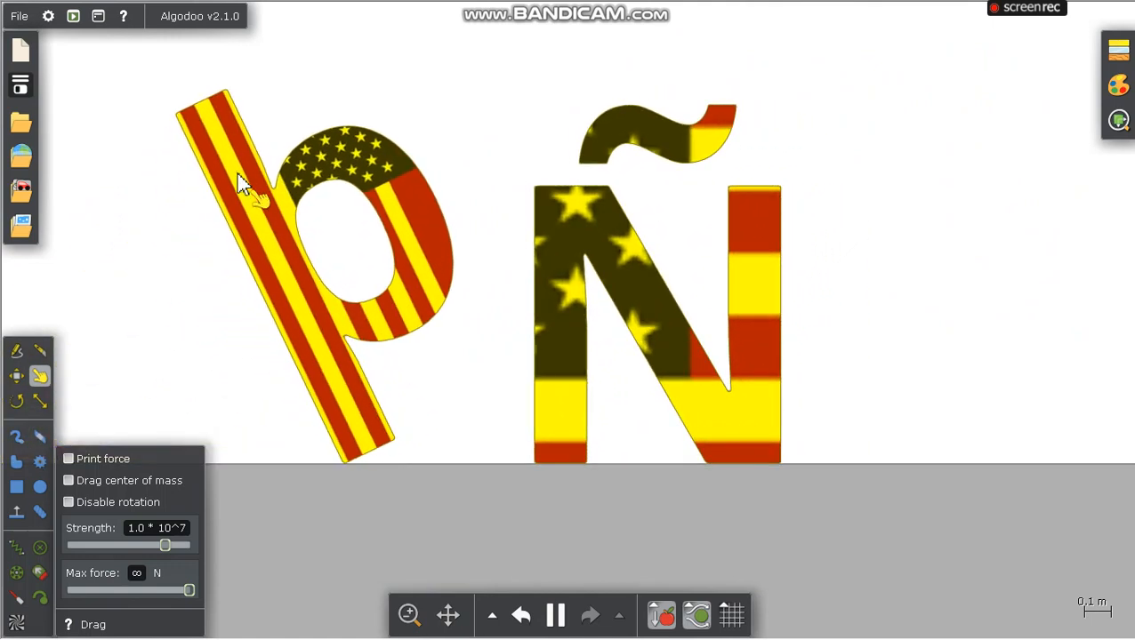
left_click_drag(249, 183, 89, 405)
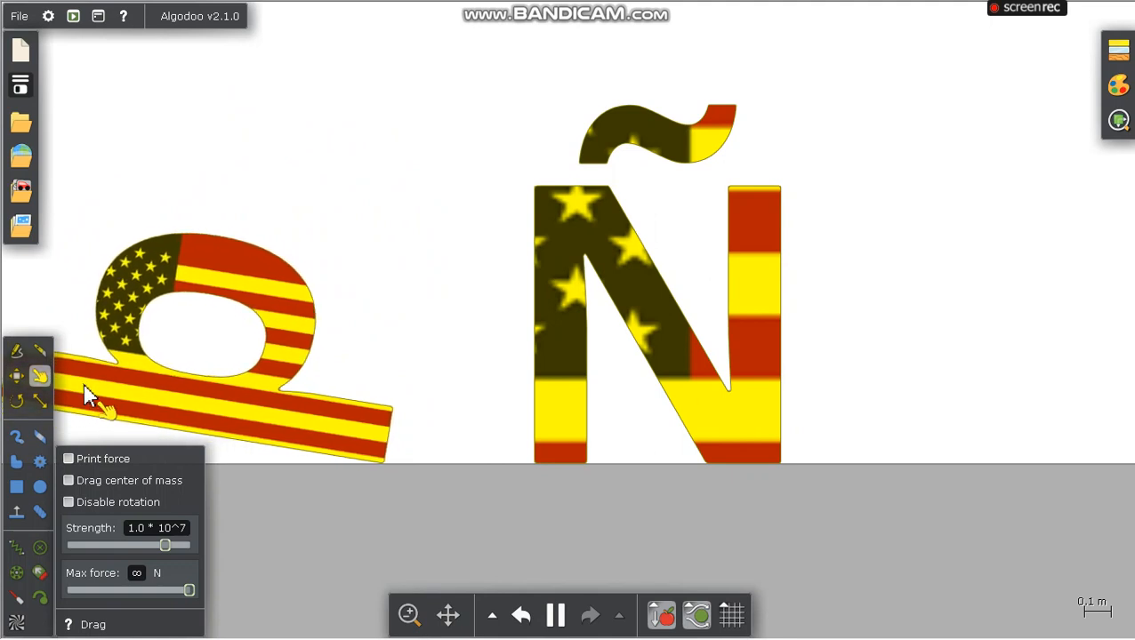
left_click_drag(89, 391, 276, 160)
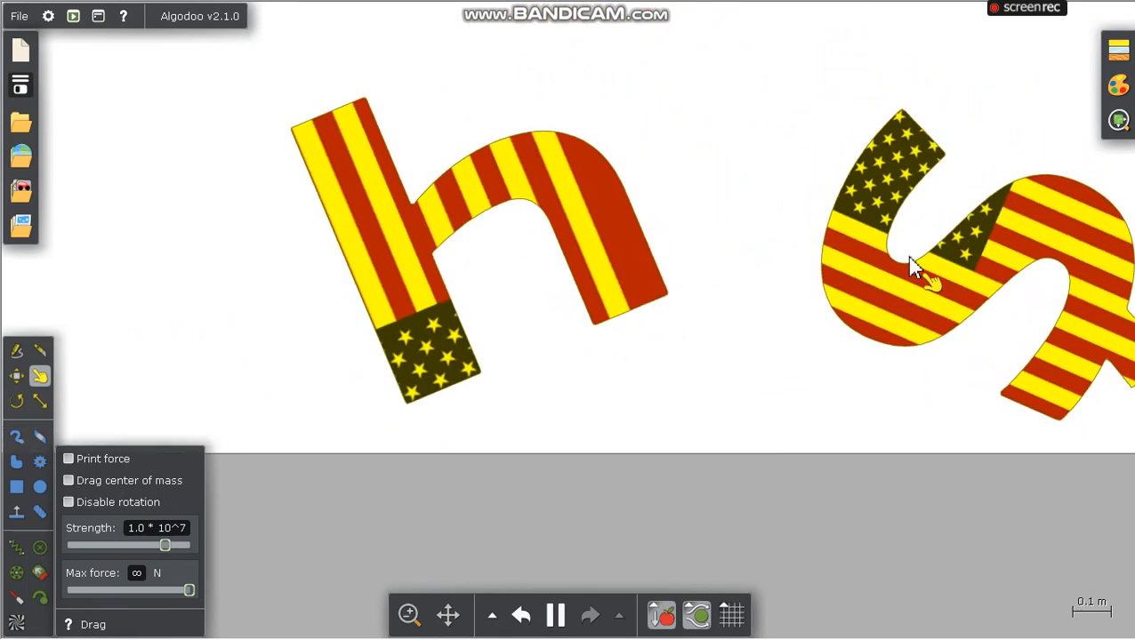
- Zoom out and pull the p letter back up through the ground
scroll("down", 3)
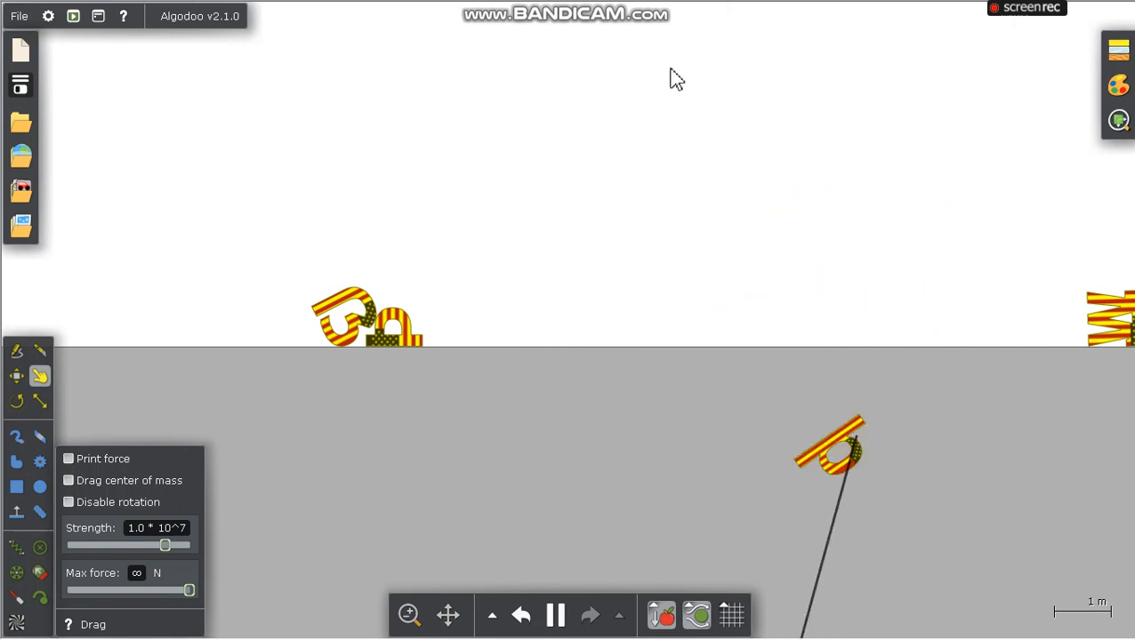
left_click_drag(832, 449, 782, 298)
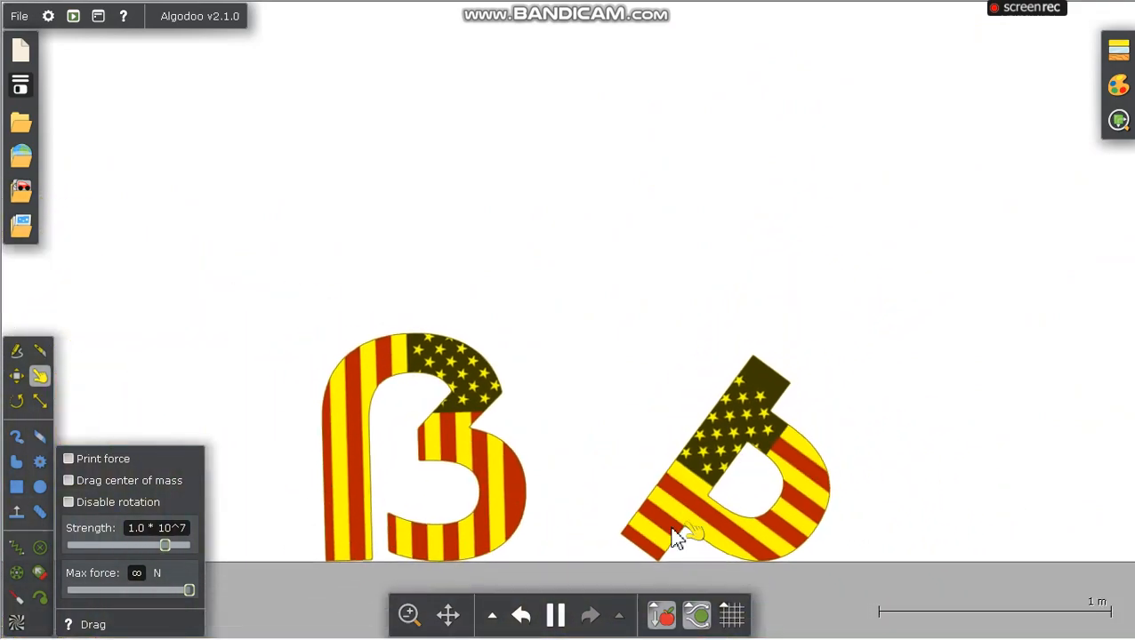
- Shove the sideways h letter along the ground and zoom in on the upturned e
scroll("up", 3)
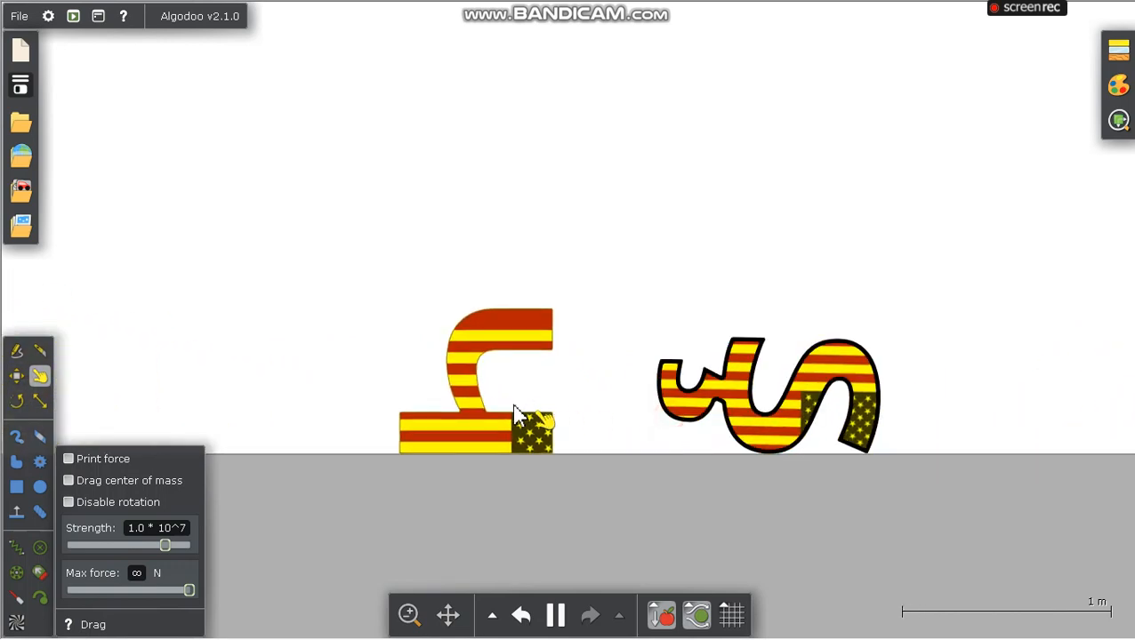
left_click_drag(515, 414, 405, 364)
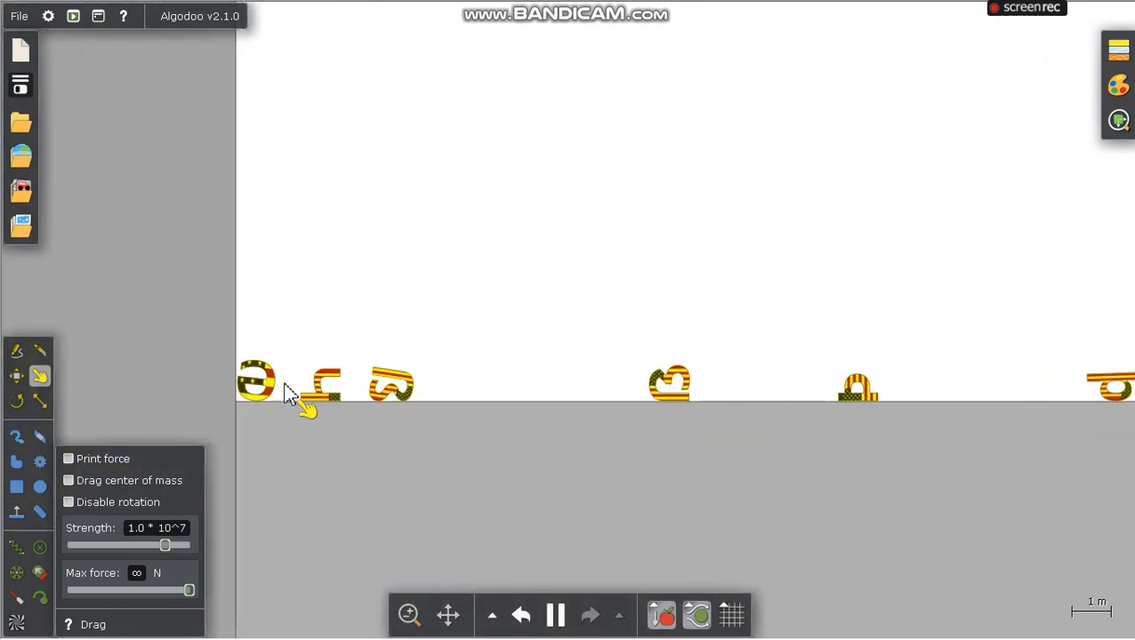
scroll("up", 3)
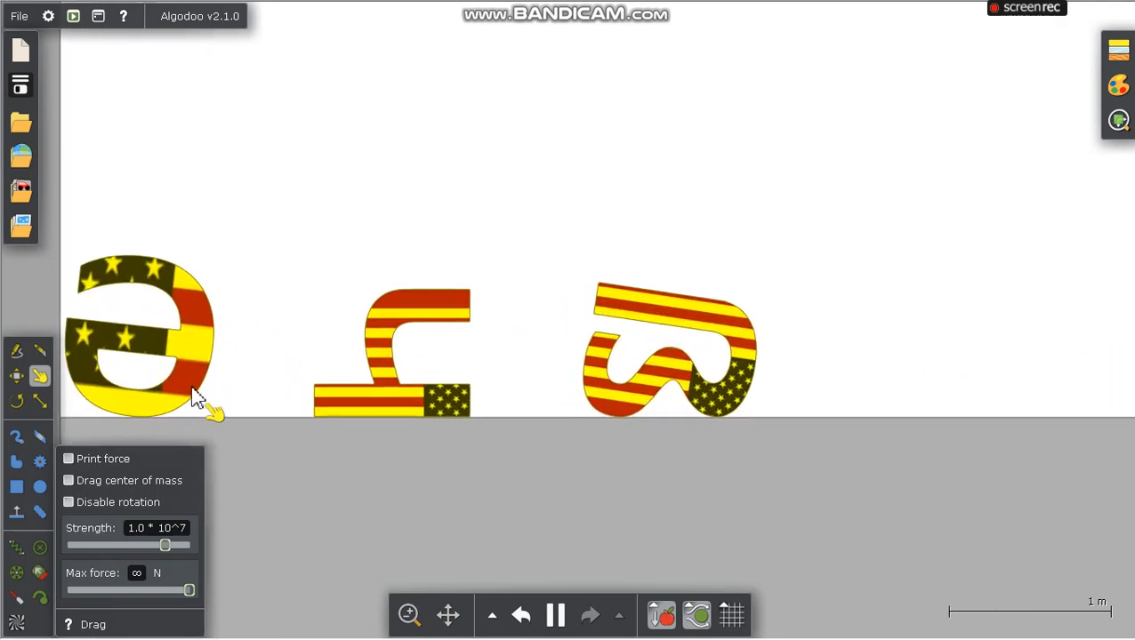
scroll("up", 3)
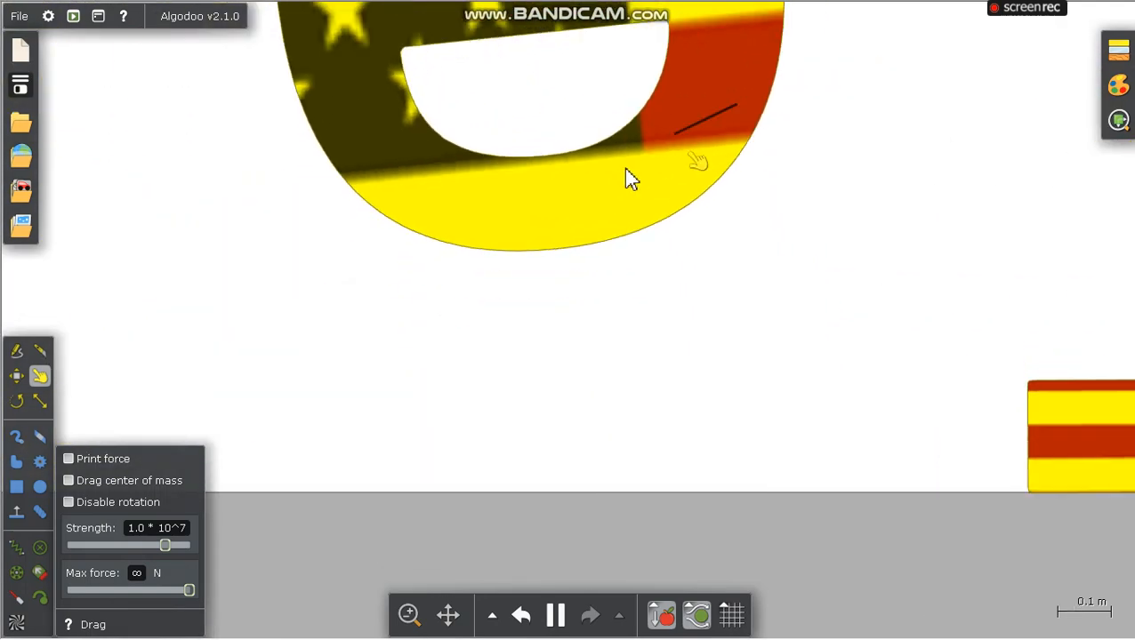